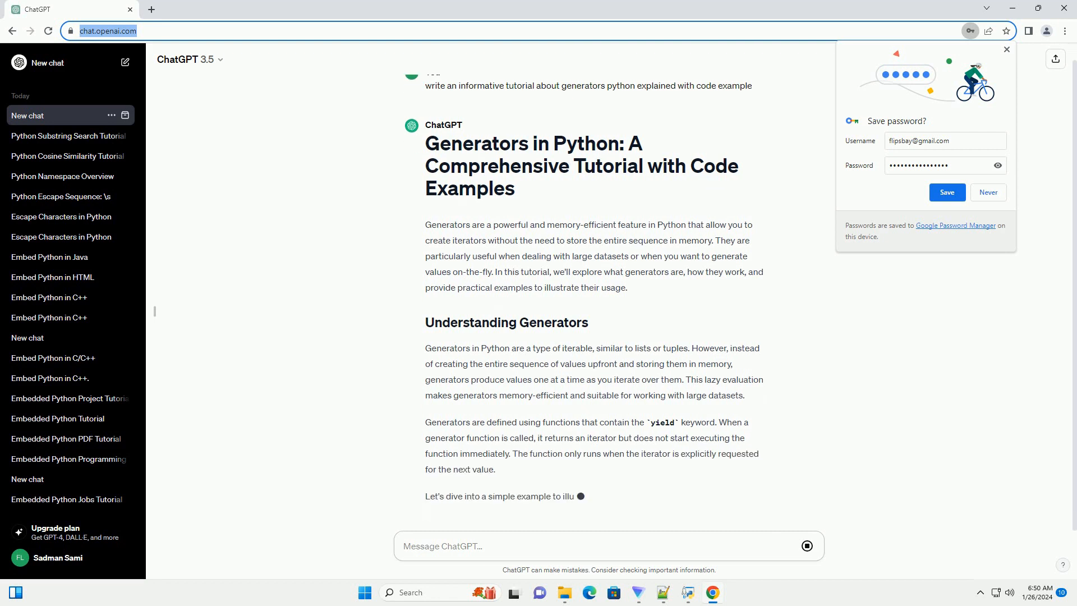
scroll(down, 3)
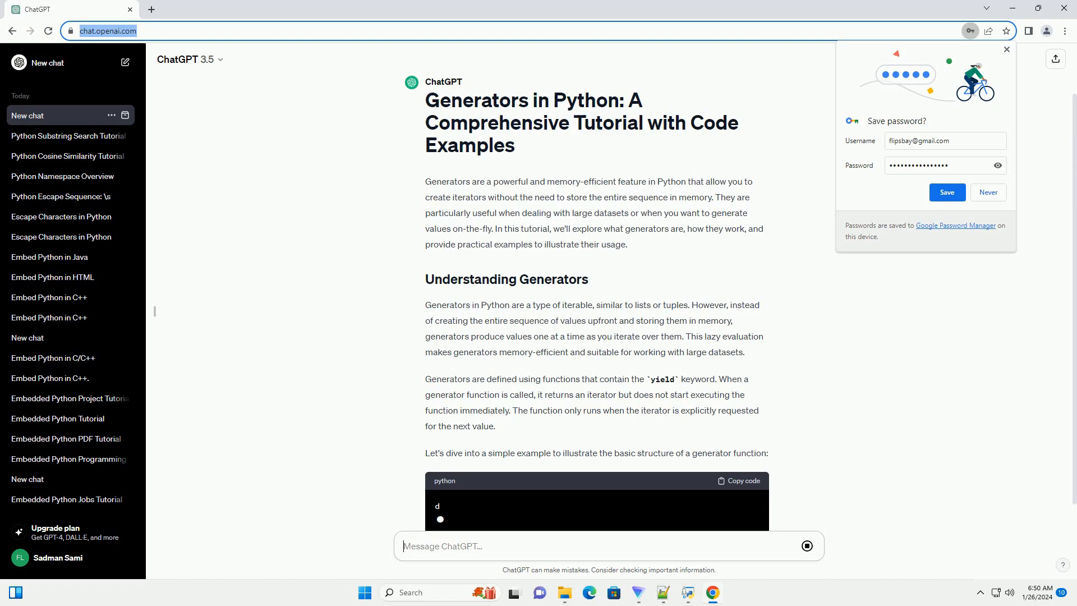
scroll(down, 3)
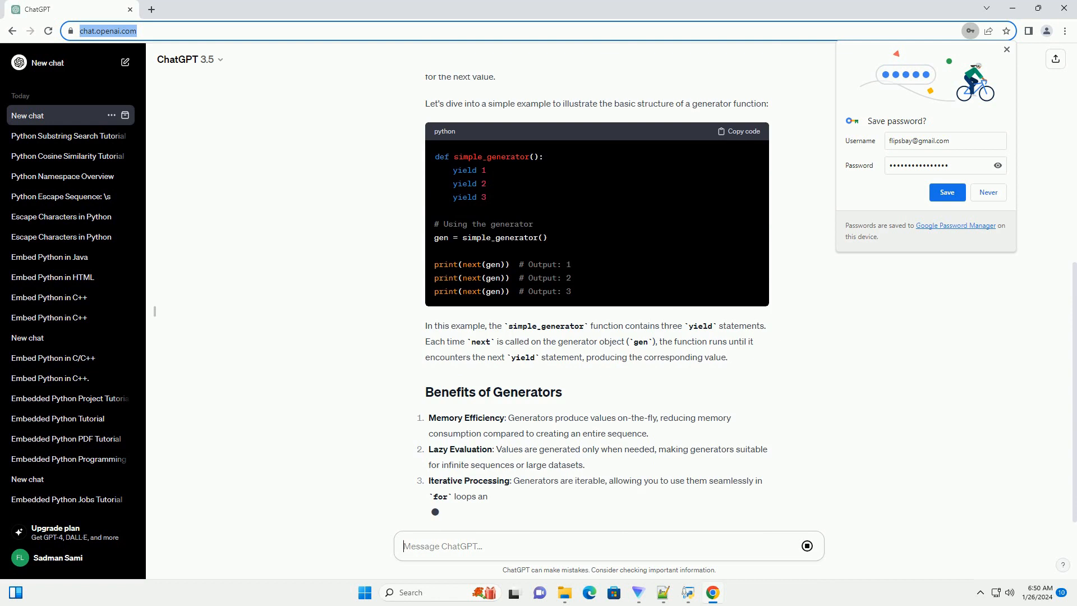
scroll(down, 3)
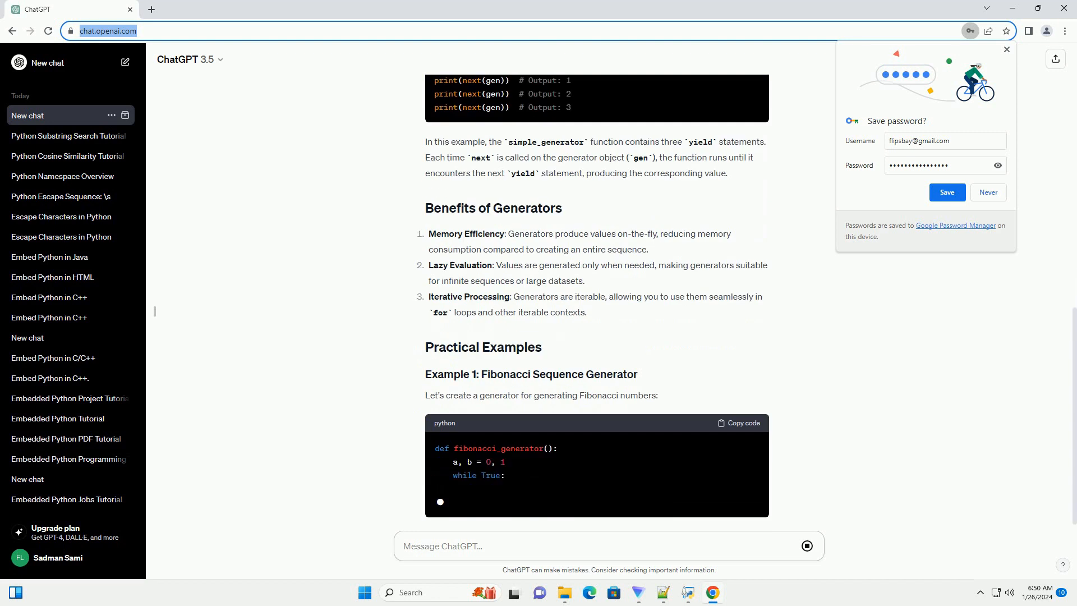
scroll(down, 3)
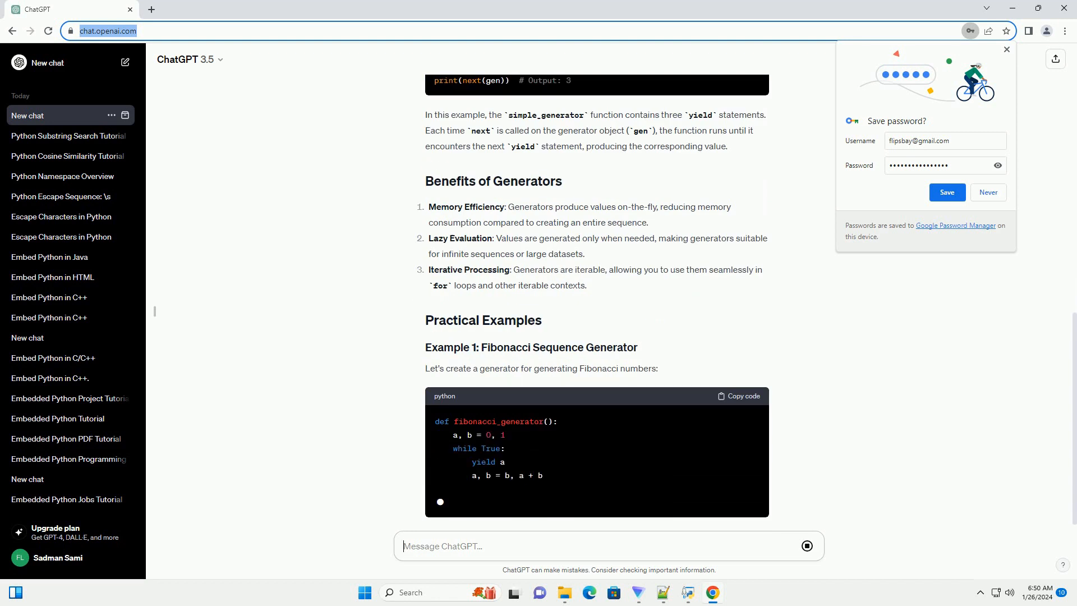
scroll(down, 3)
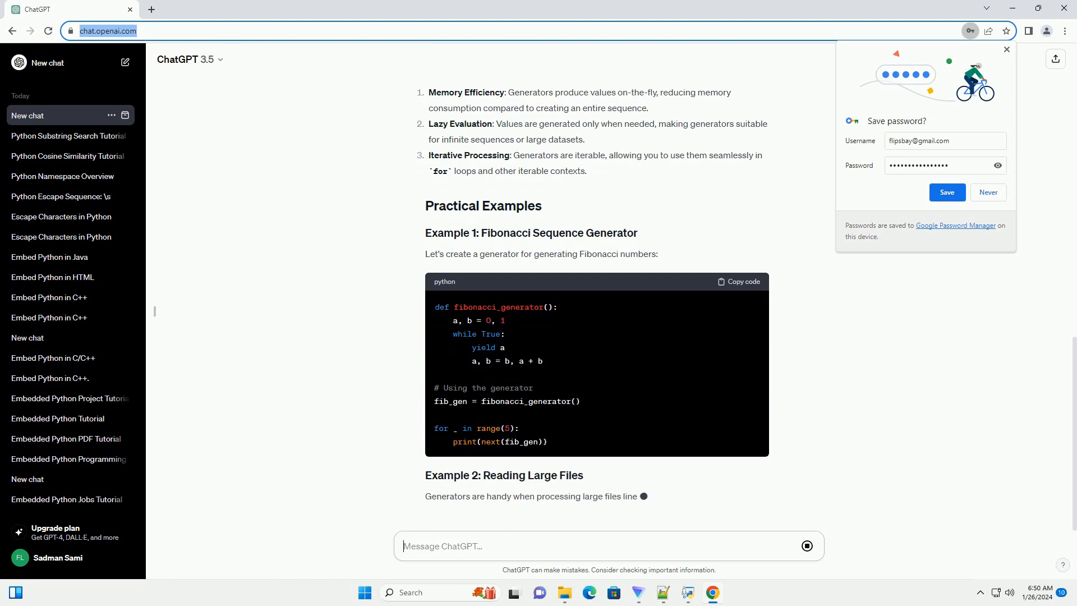
scroll(down, 3)
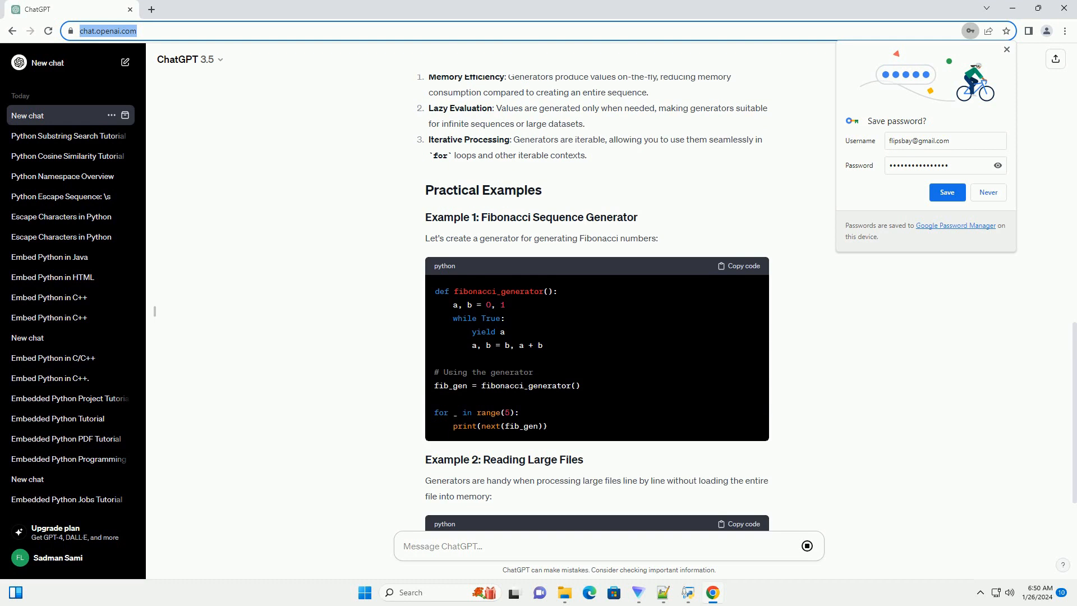
scroll(down, 3)
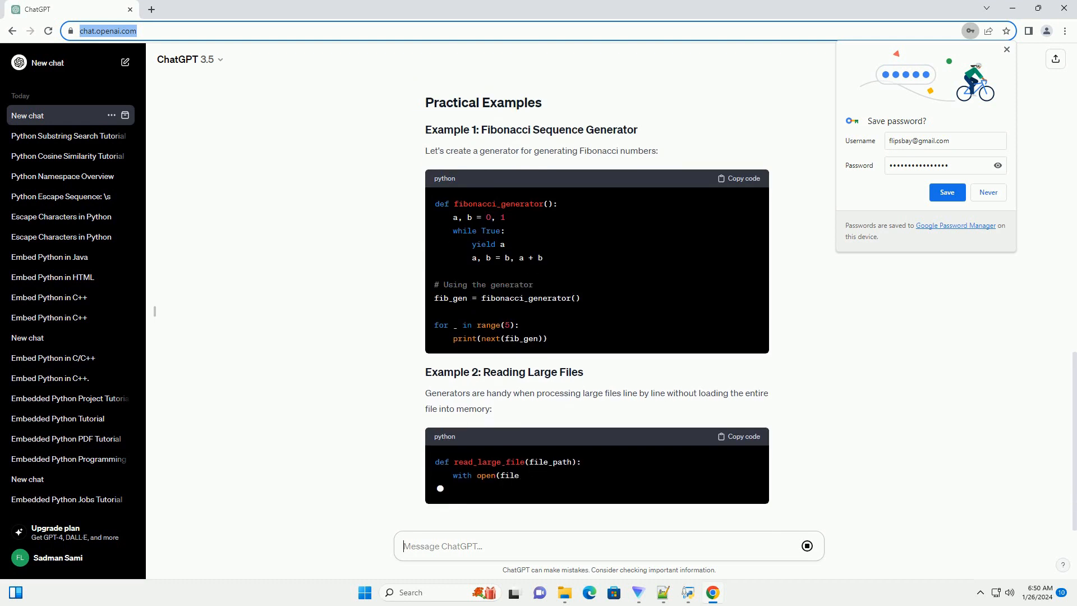